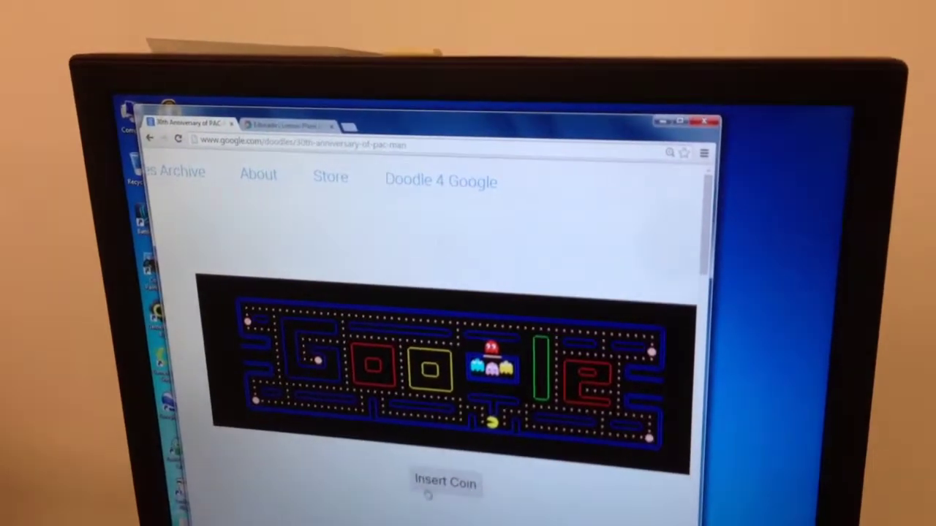
# - Start the Pac-Man doodle game with Insert Coin, reaching the READY! screen at score 0
pyautogui.click(442, 482)
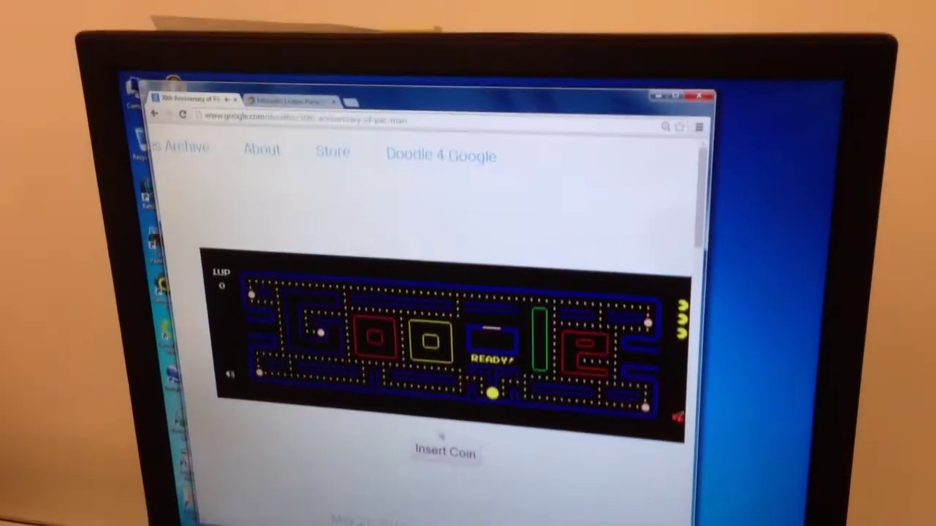